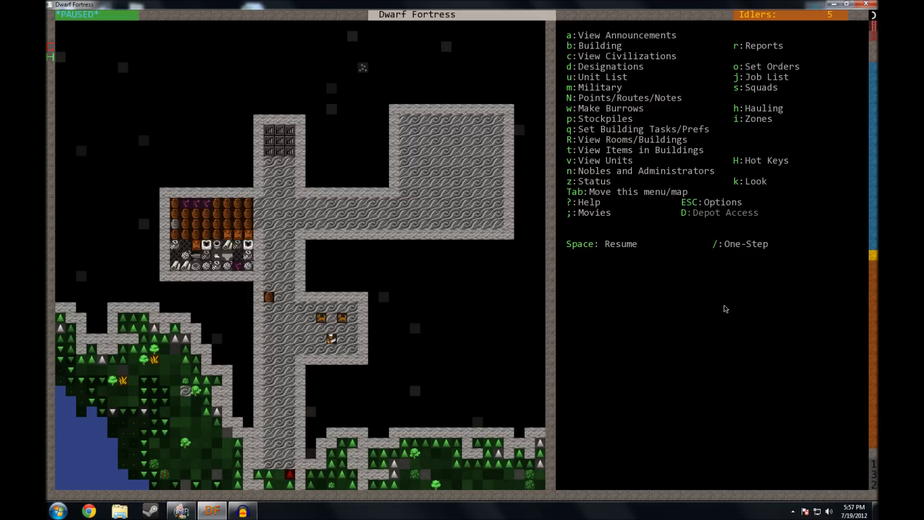
# - Unpause the fortress so the dwarves start working
pyautogui.press('space')
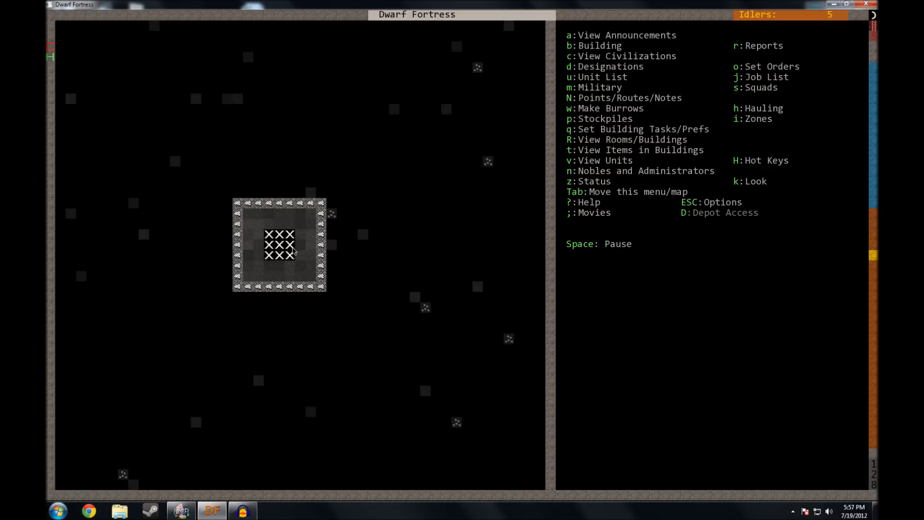
# - Start designating the long corridor with paired side rooms north of the stairway room
pyautogui.press('d')
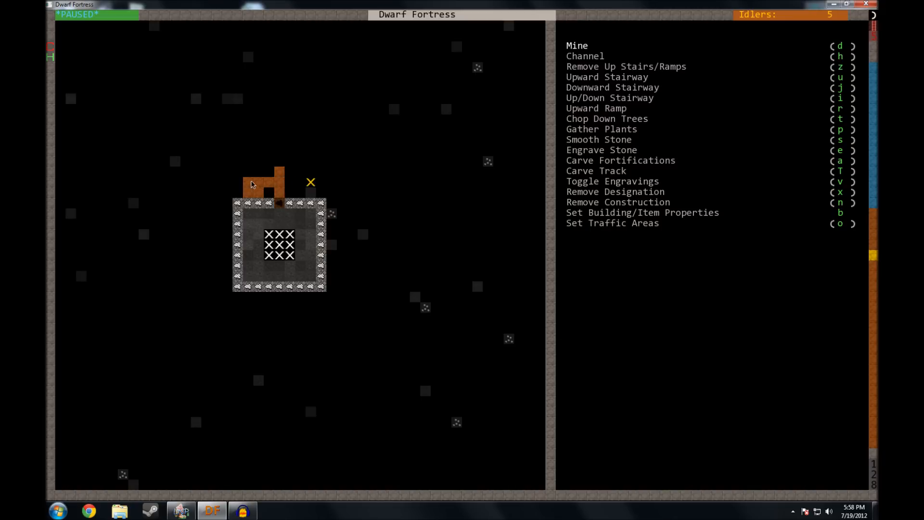
pyautogui.moveTo(252, 195)
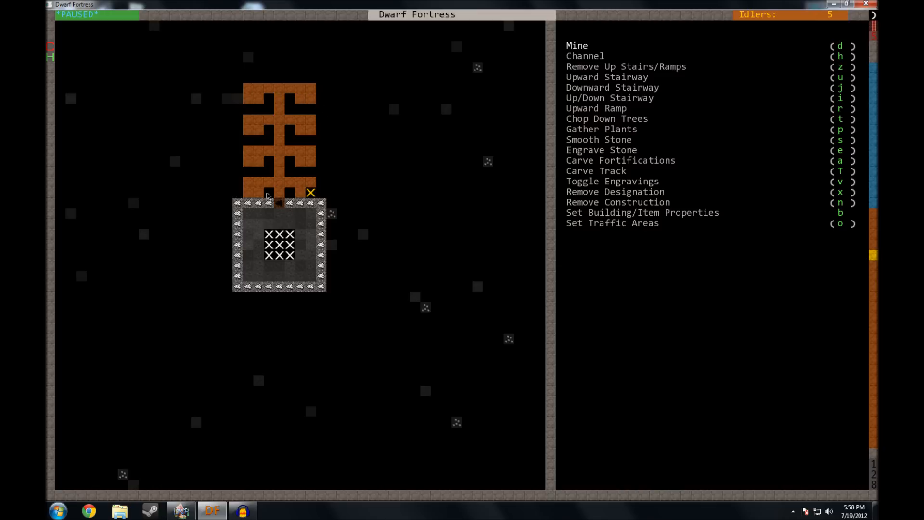
pyautogui.moveTo(301, 236)
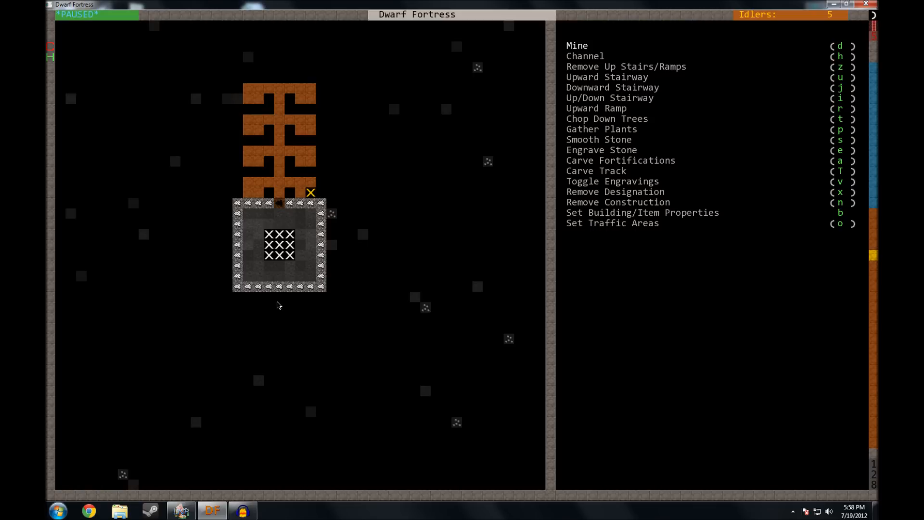
pyautogui.moveTo(319, 311)
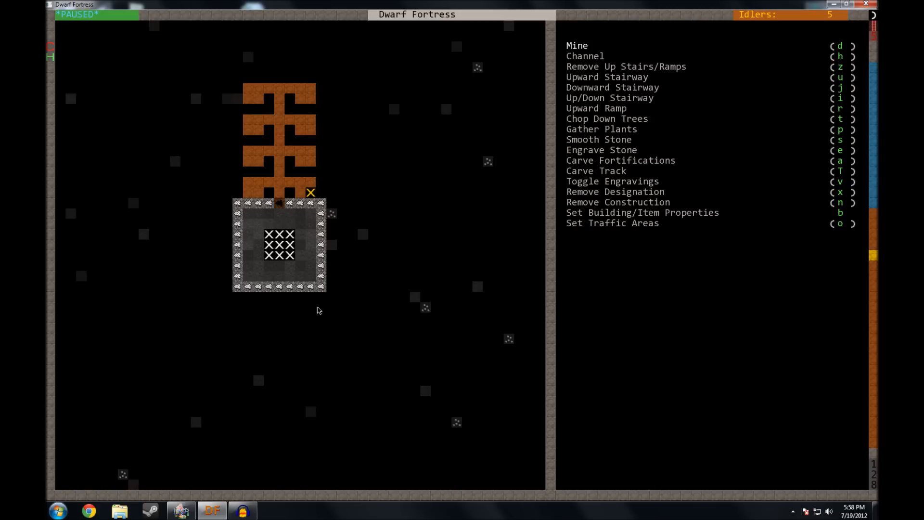
pyautogui.moveTo(272, 414)
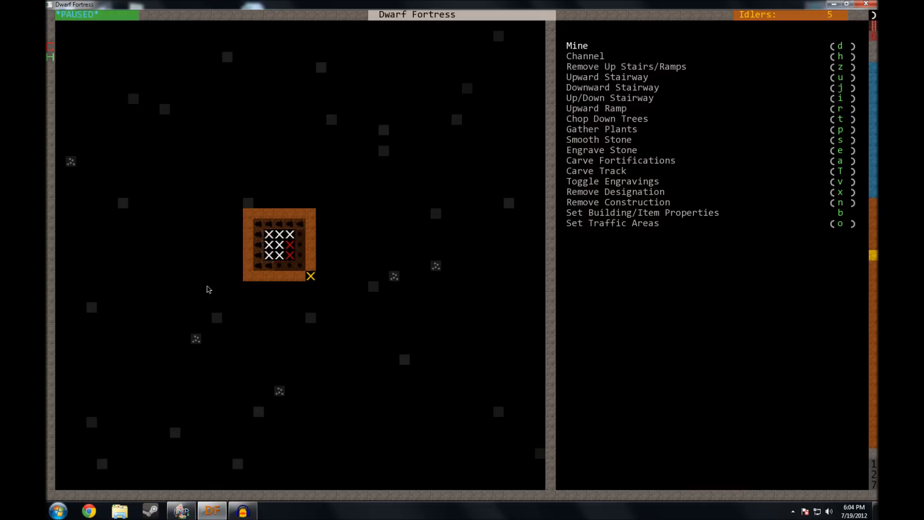
pyautogui.moveTo(301, 298)
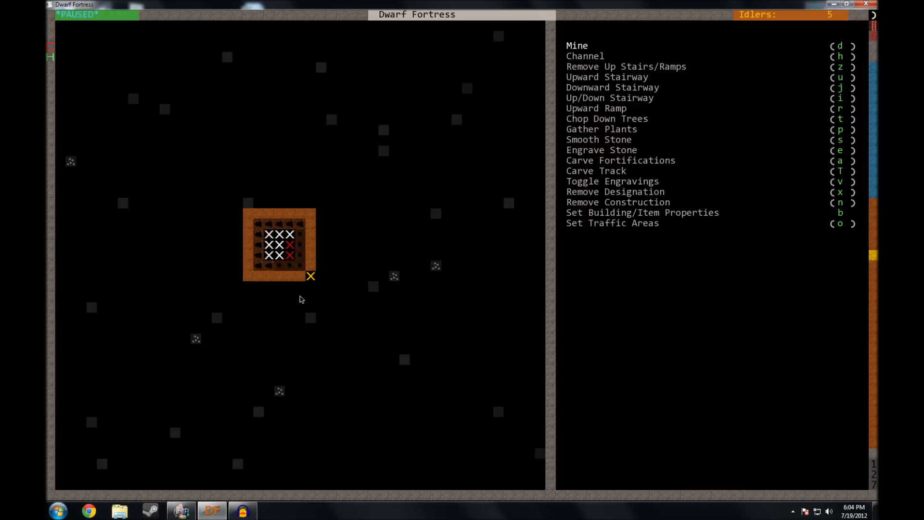
pyautogui.moveTo(334, 326)
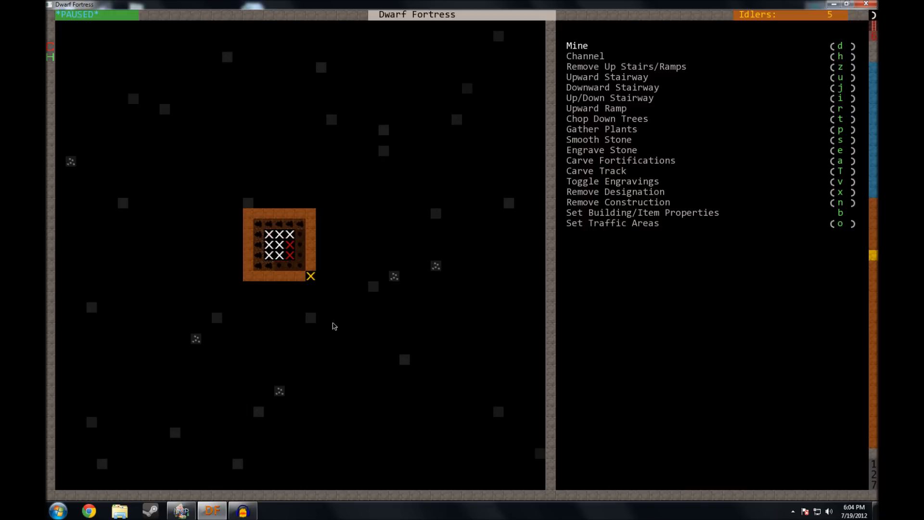
pyautogui.moveTo(170, 238)
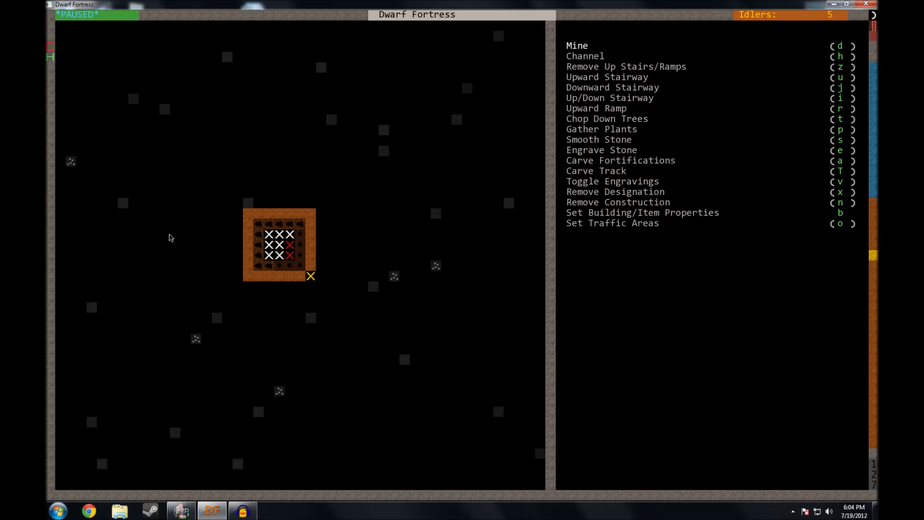
pyautogui.moveTo(262, 230)
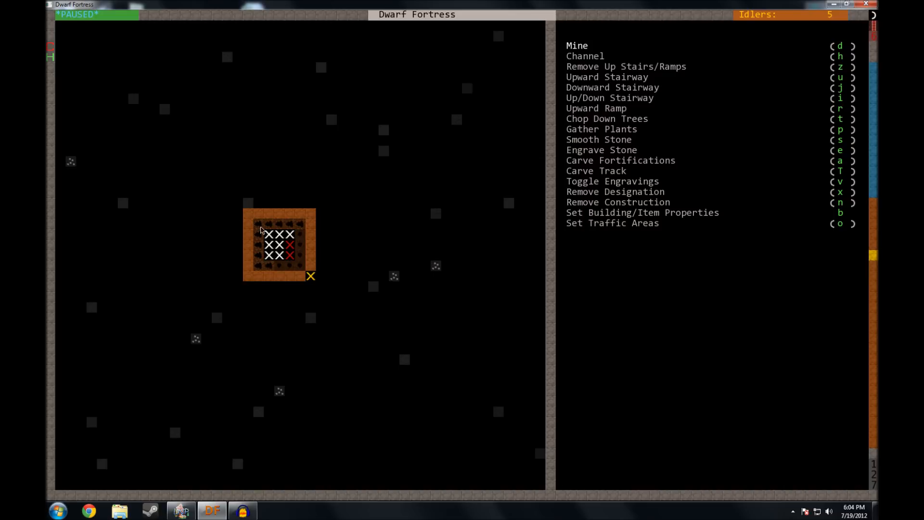
pyautogui.moveTo(421, 372)
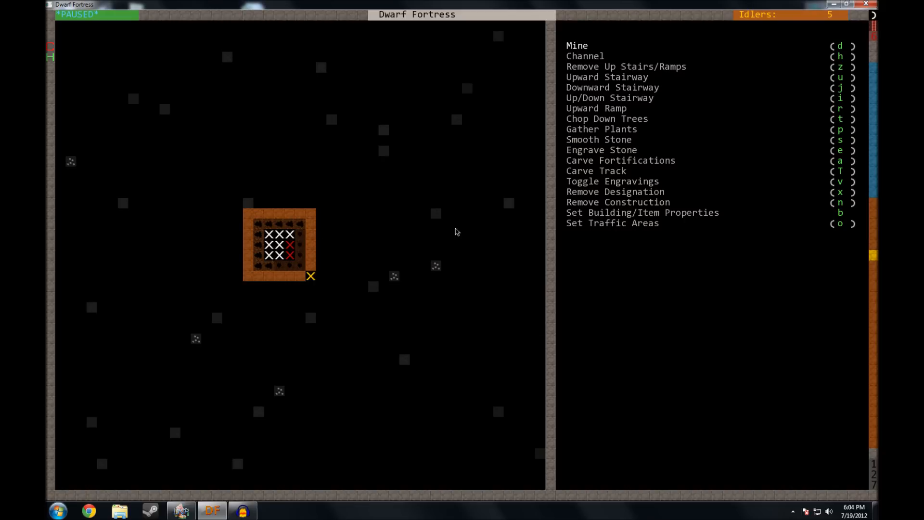
pyautogui.moveTo(408, 332)
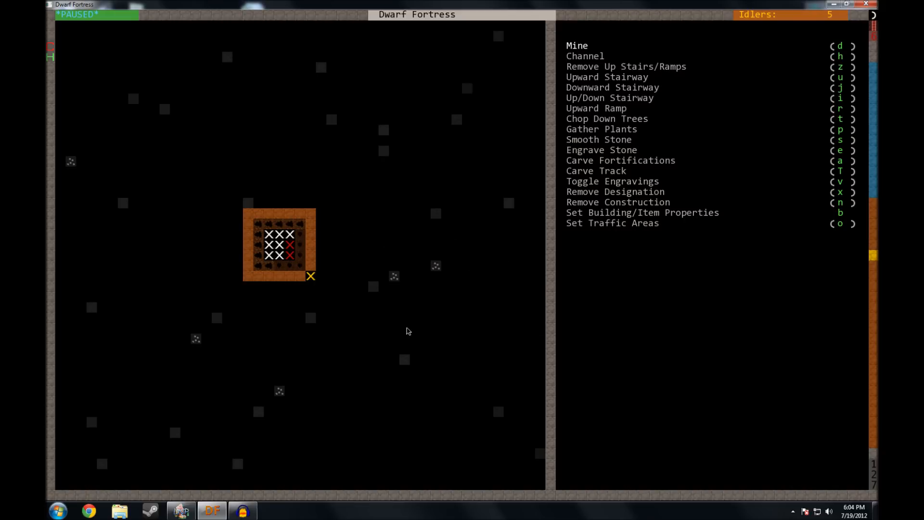
pyautogui.moveTo(392, 214)
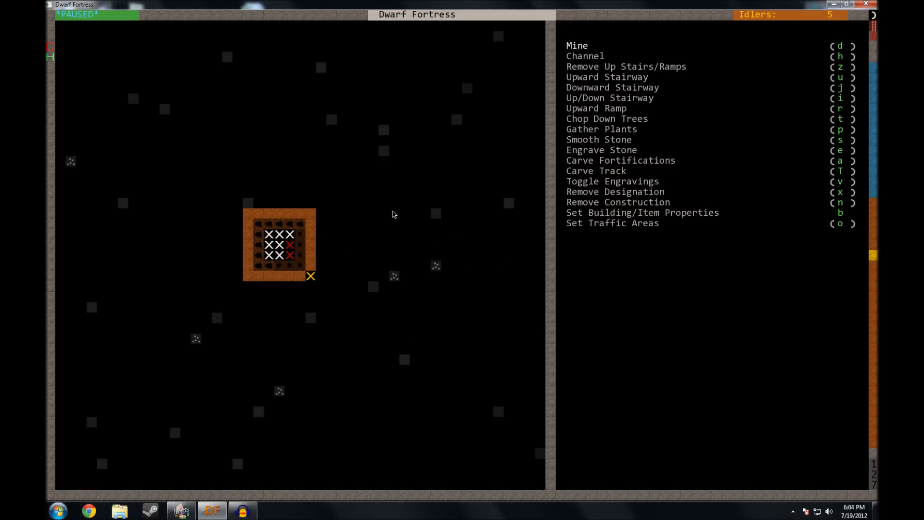
pyautogui.moveTo(475, 255)
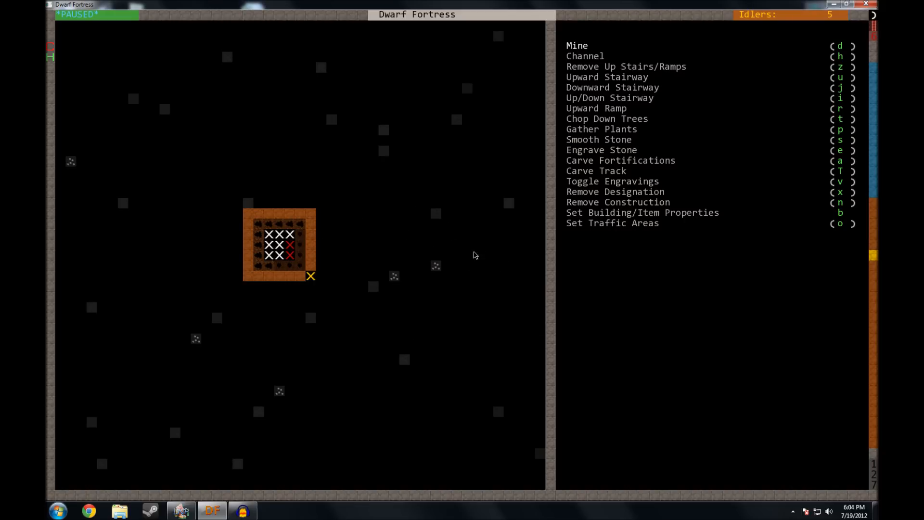
pyautogui.moveTo(454, 270)
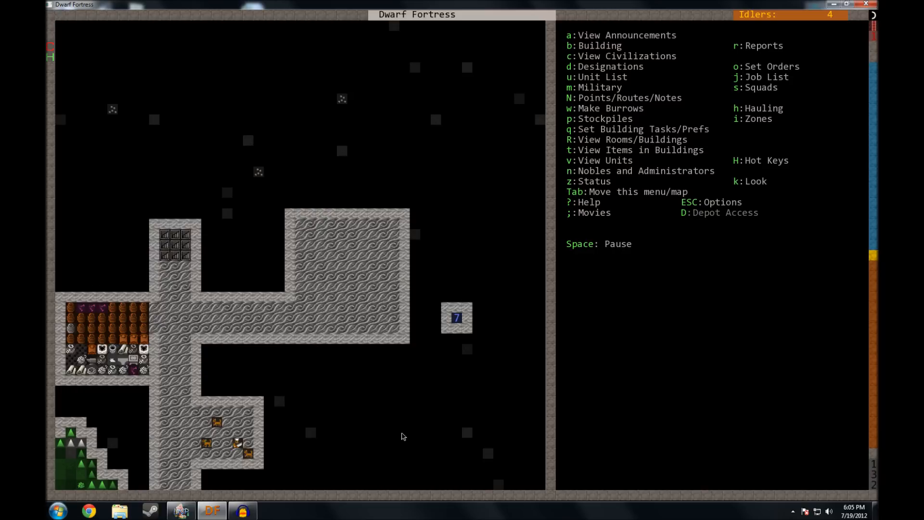
pyautogui.moveTo(258, 261)
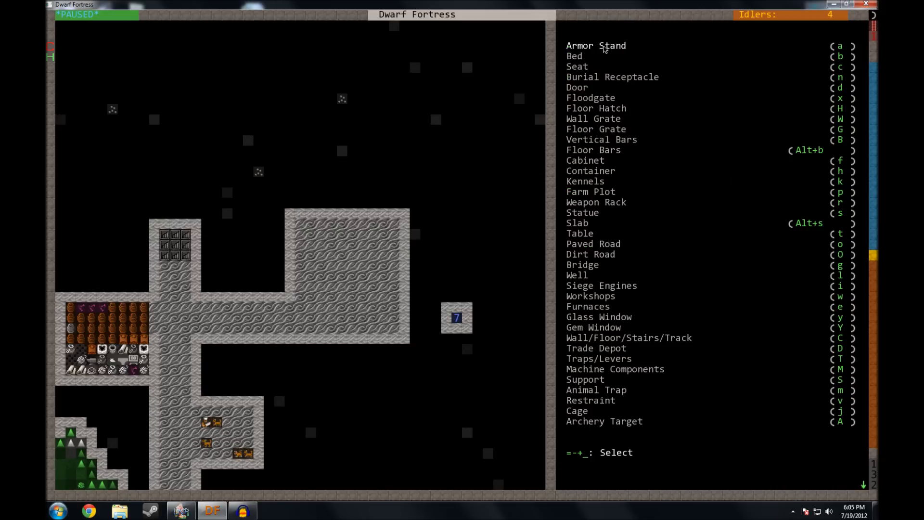
pyautogui.moveTo(606, 198)
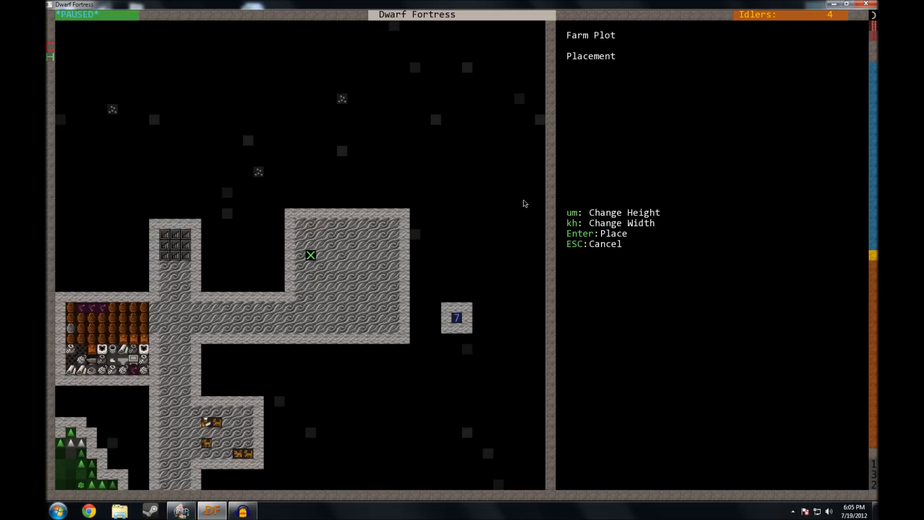
pyautogui.moveTo(574, 220)
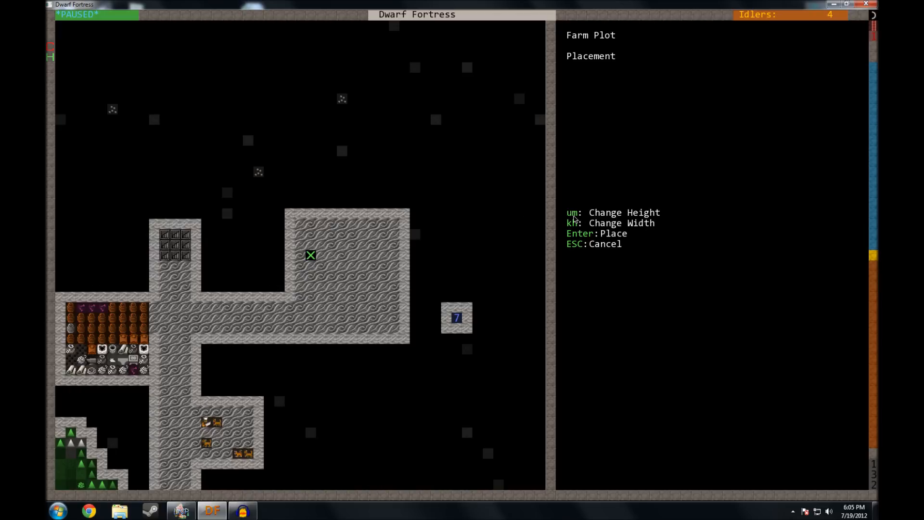
pyautogui.moveTo(289, 272)
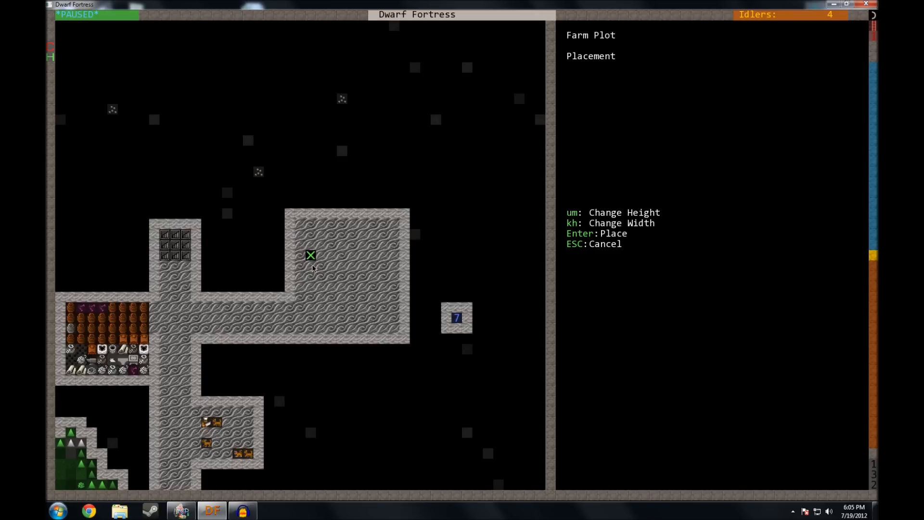
pyautogui.moveTo(359, 258)
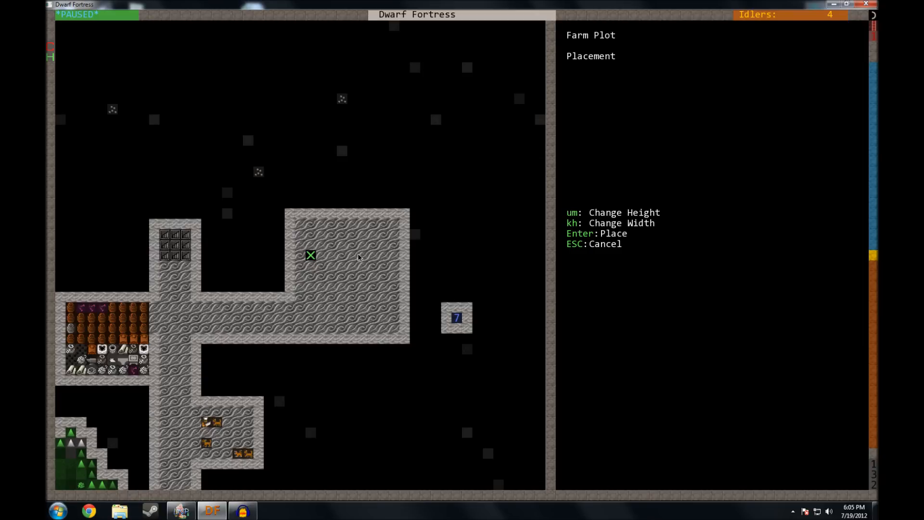
pyautogui.moveTo(322, 255)
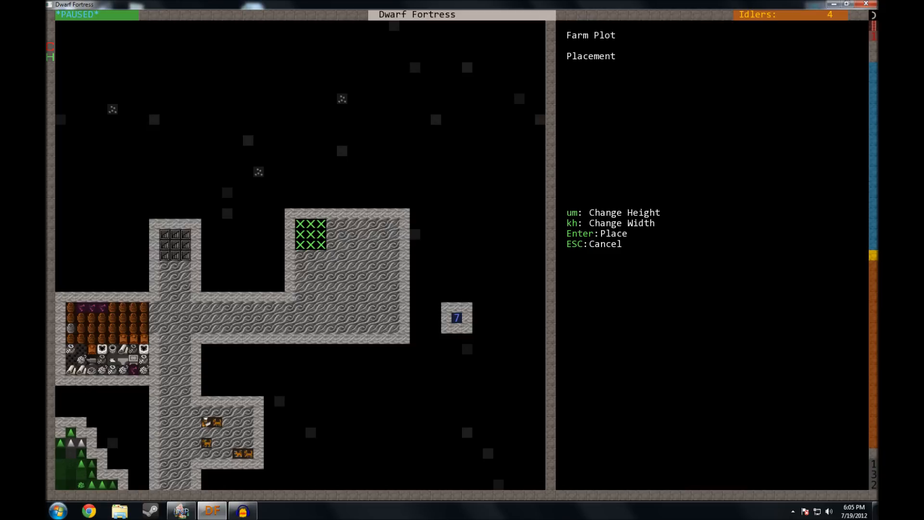
# - Abandon the three-by-three farm plot in the hall, returning to the build list
pyautogui.press('Escape')
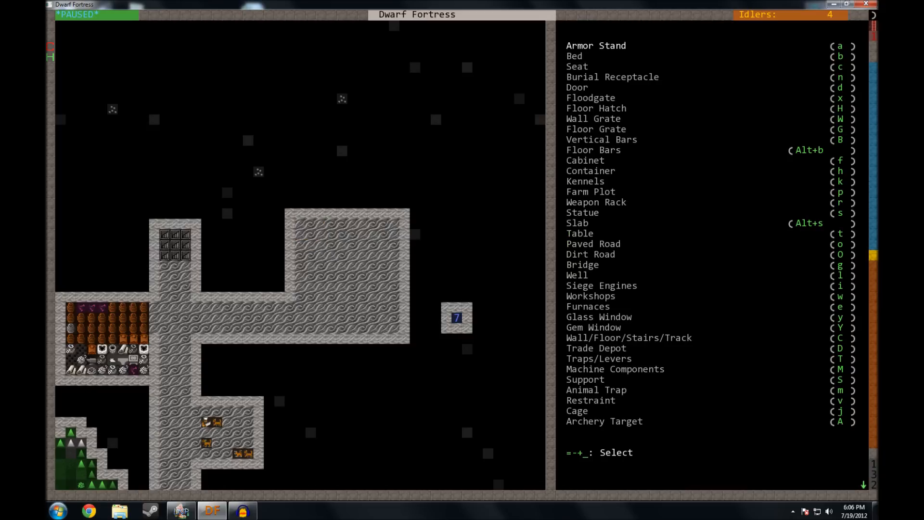
pyautogui.moveTo(324, 211)
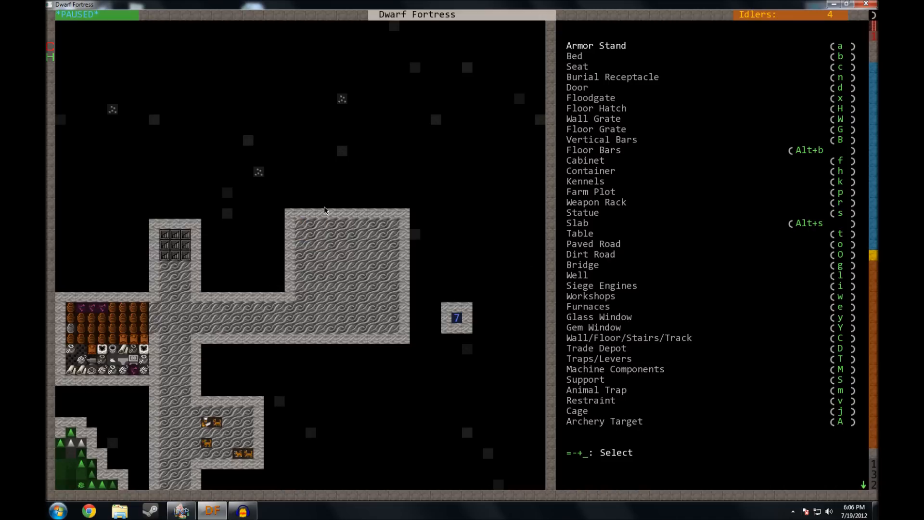
pyautogui.moveTo(322, 236)
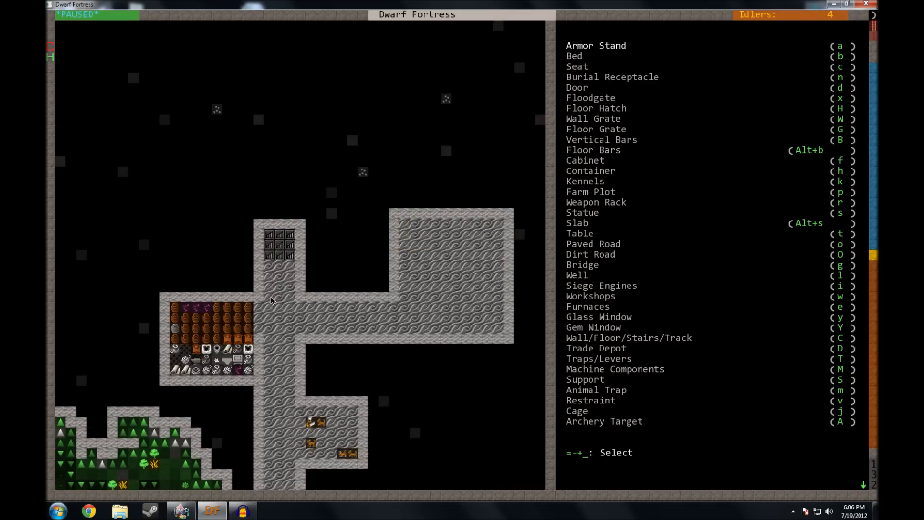
pyautogui.moveTo(190, 309)
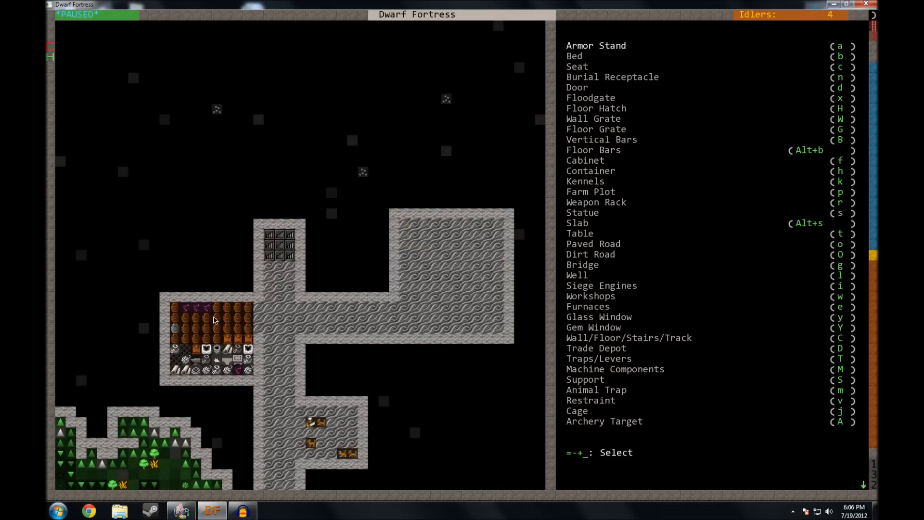
# - Finish the refuse stockpile's settings outside the fort and return to the stairway level
pyautogui.press('Escape')
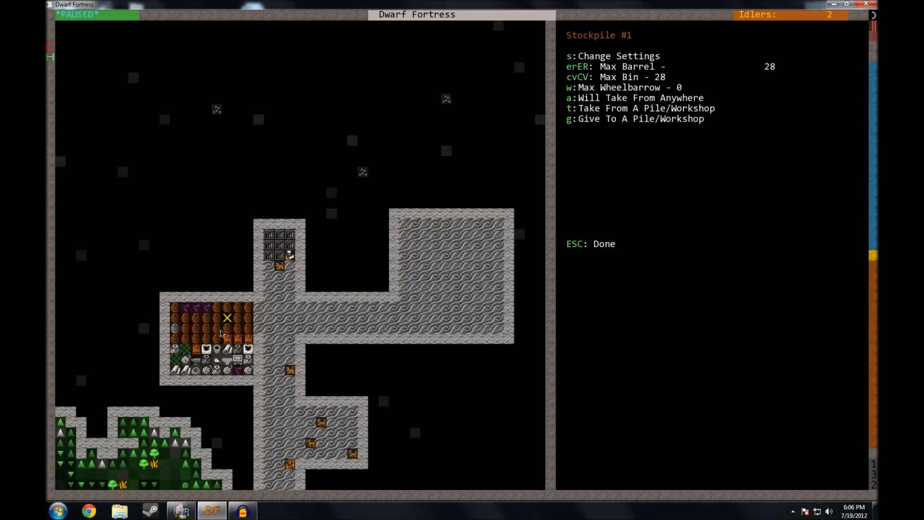
pyautogui.press('Escape')
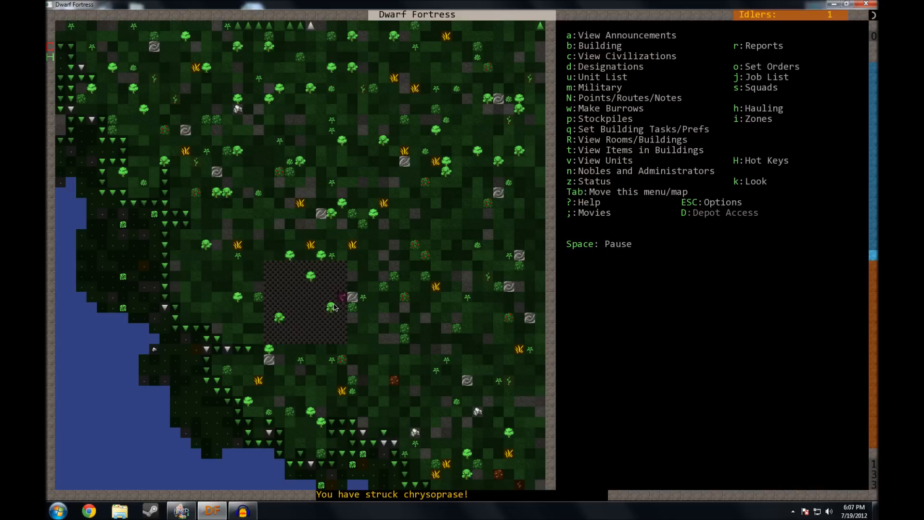
pyautogui.scroll(3)
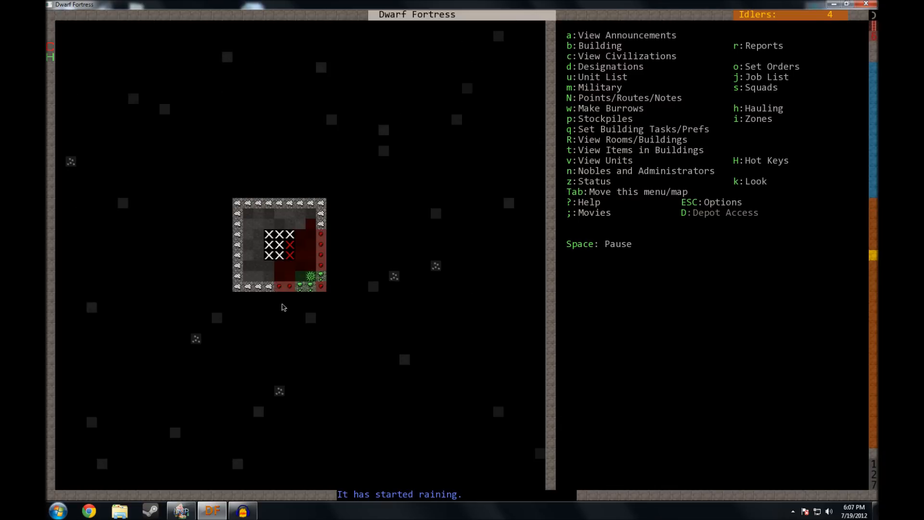
pyautogui.moveTo(323, 289)
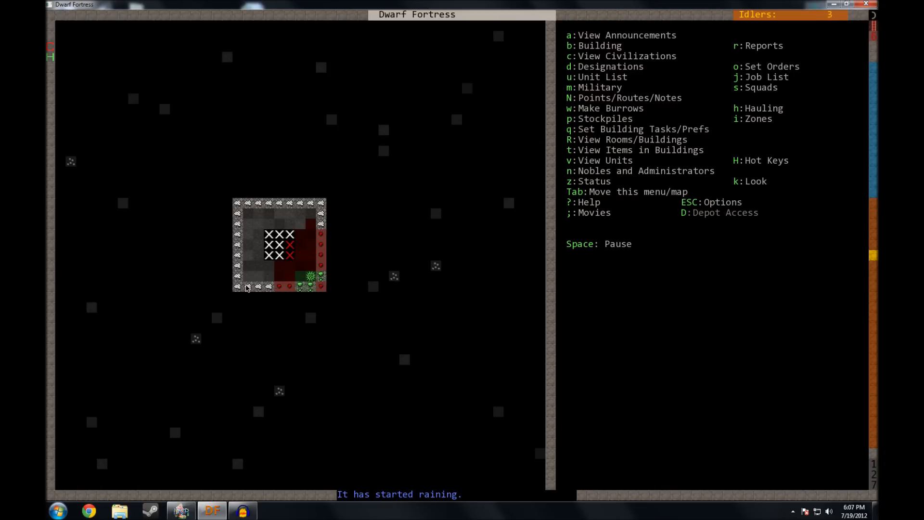
# - Mark the large dining room rectangle for digging just below the entrance room
pyautogui.press('d')
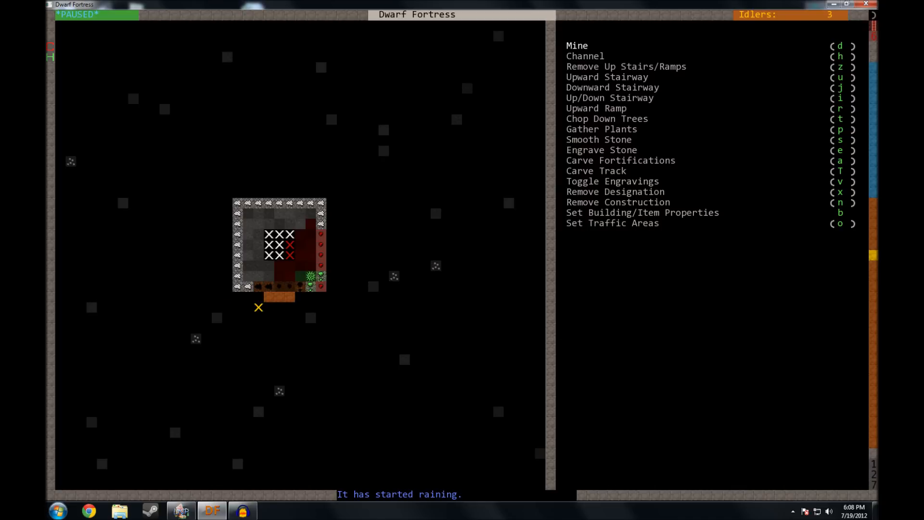
pyautogui.press('Left')
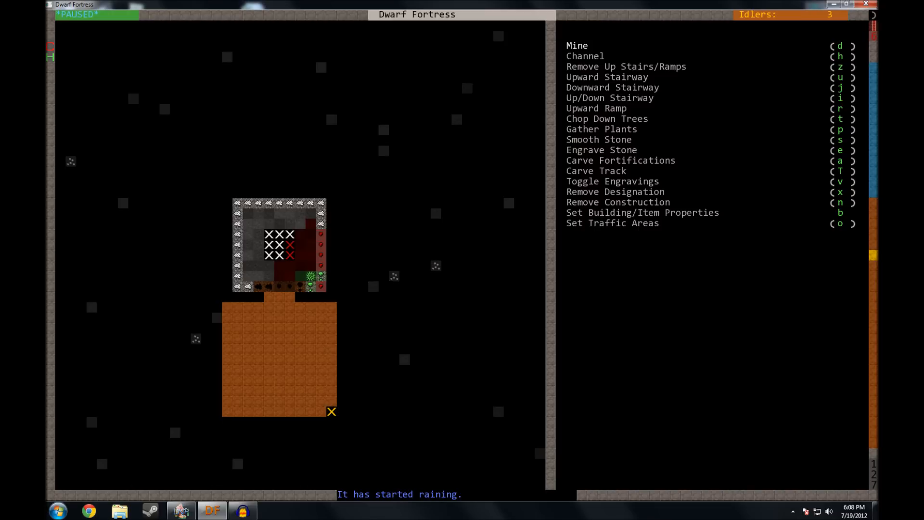
pyautogui.press('Escape')
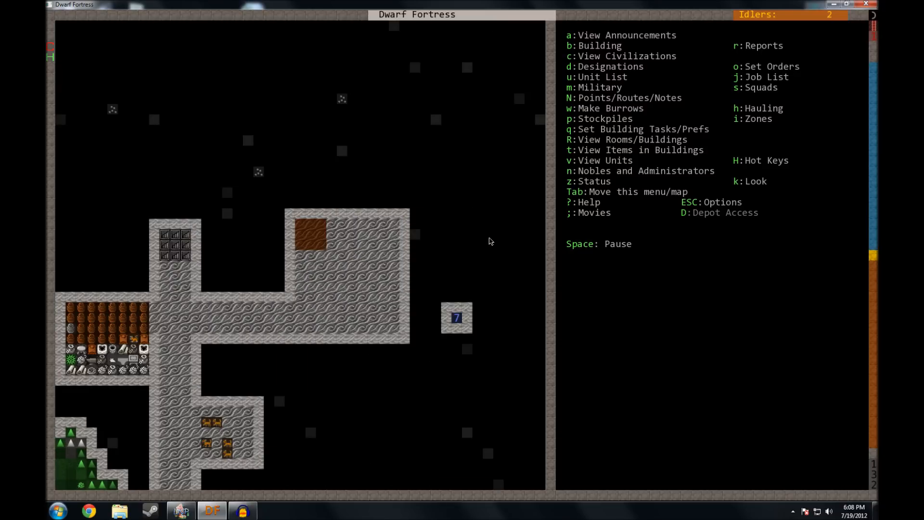
# - Mark a downward stairway on the hall's top-right corner tile
pyautogui.press('d')
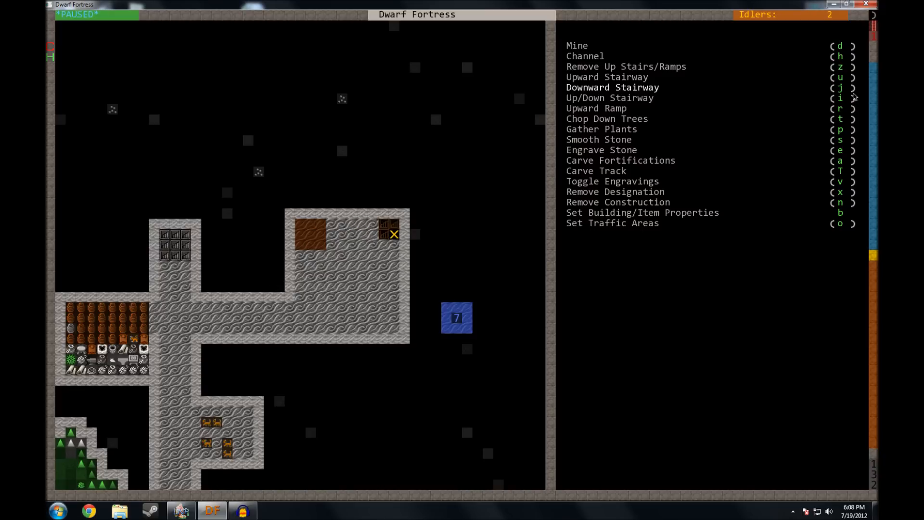
pyautogui.press('Escape')
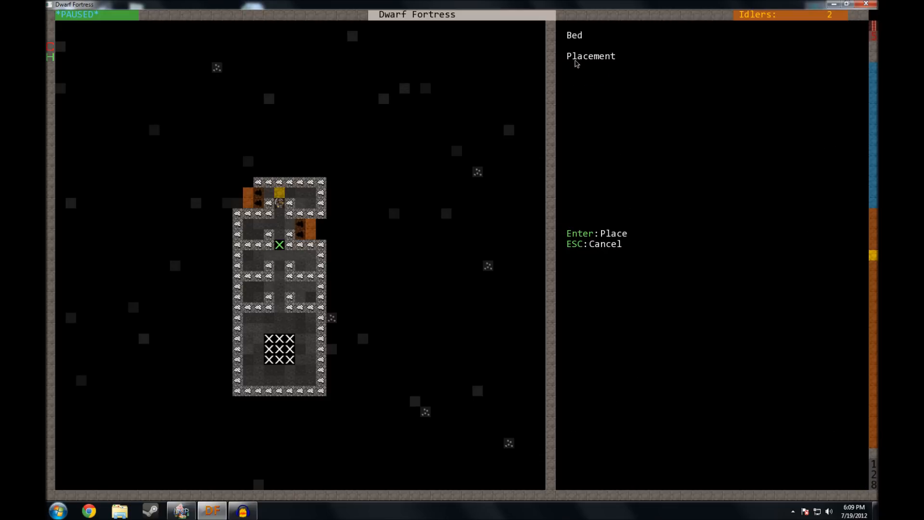
# - Place ashen beds in the bedroom tiles, choosing them from the item list
pyautogui.press('down')
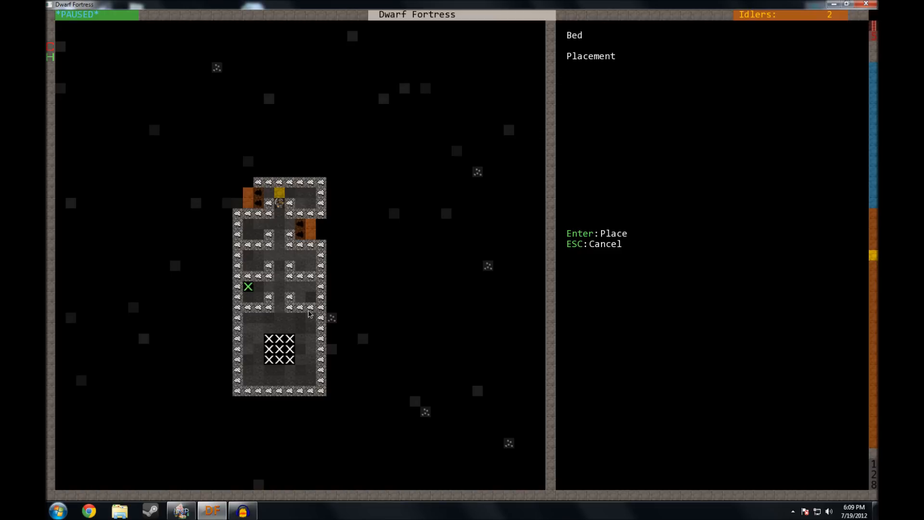
pyautogui.press('Enter')
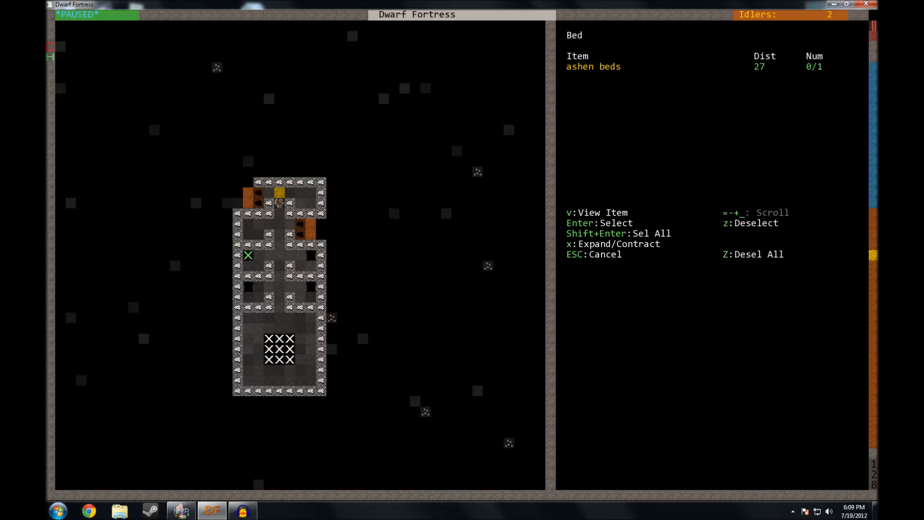
pyautogui.press('Escape')
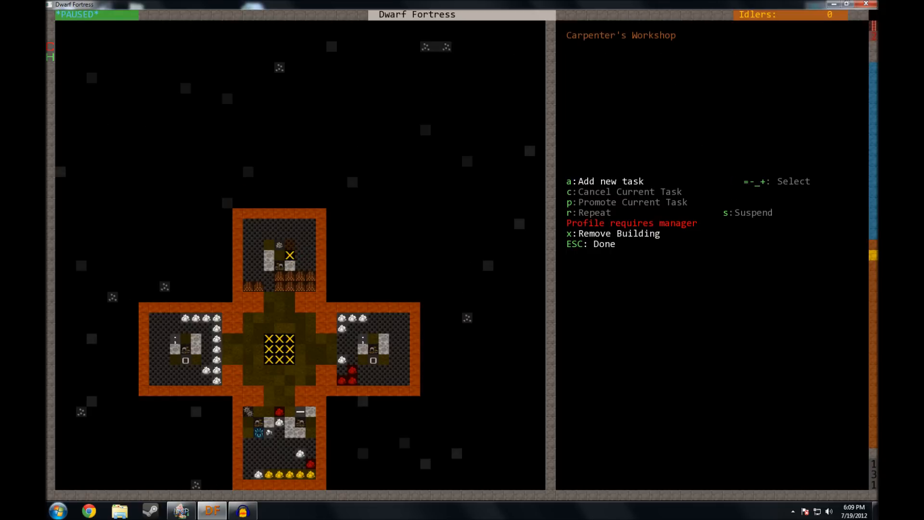
# - Queue seven Construct rock Door jobs at the mason's workshop
pyautogui.click(582, 181)
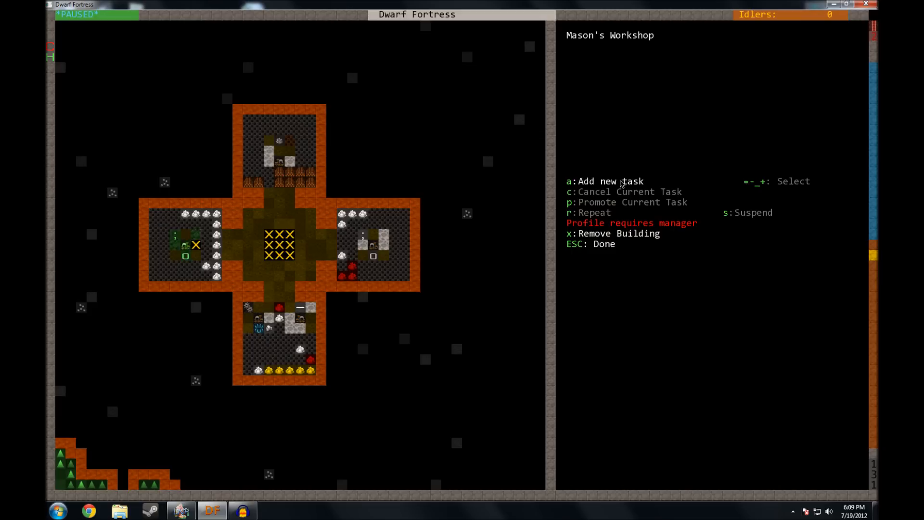
pyautogui.click(601, 181)
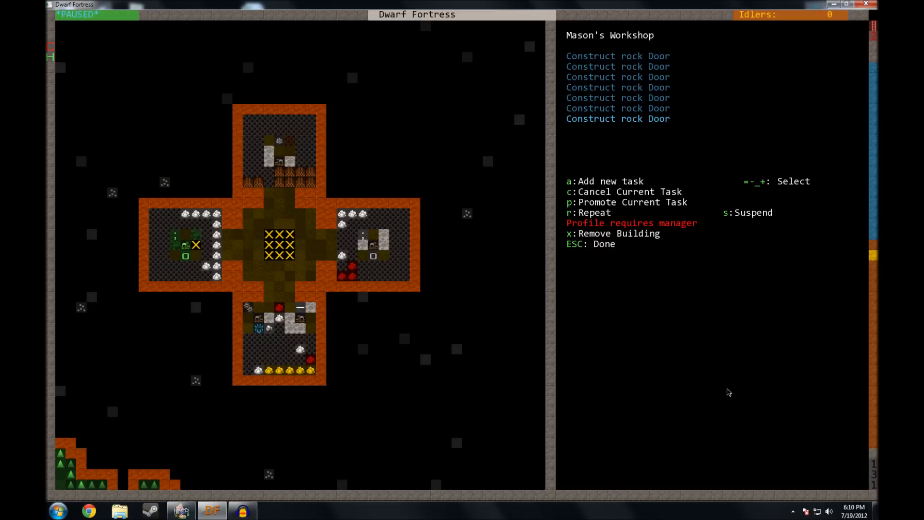
pyautogui.press('Escape')
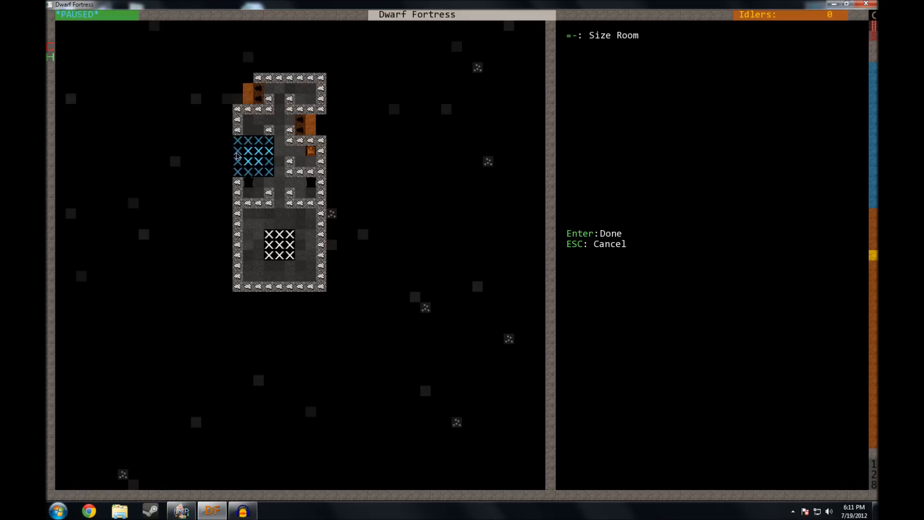
pyautogui.moveTo(278, 158)
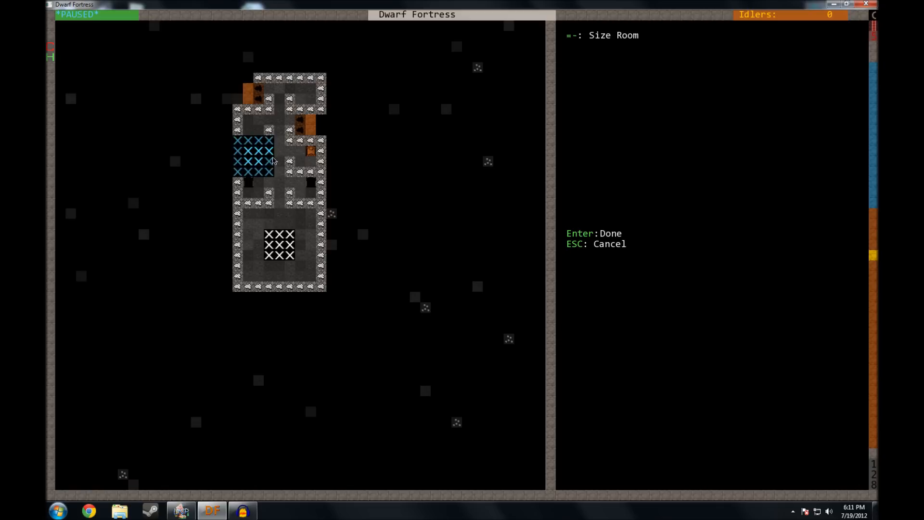
pyautogui.moveTo(247, 154)
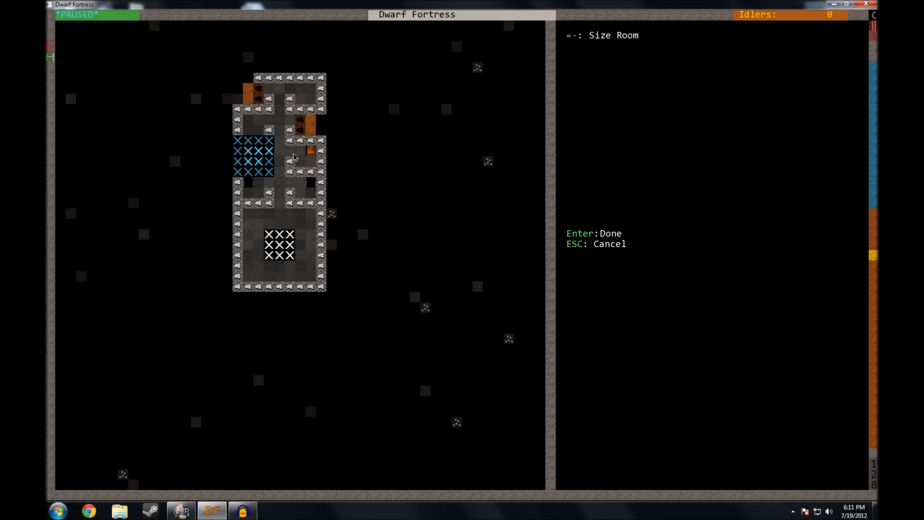
pyautogui.moveTo(264, 148)
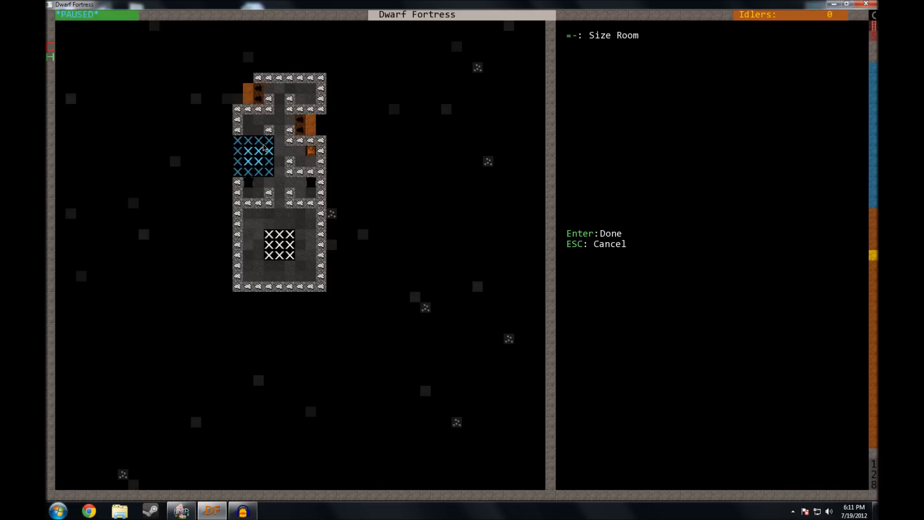
pyautogui.moveTo(427, 106)
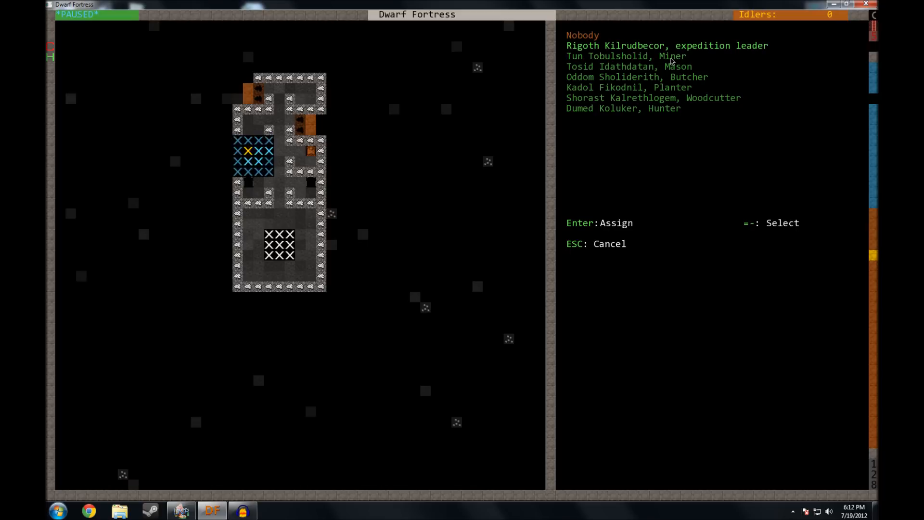
pyautogui.moveTo(407, 99)
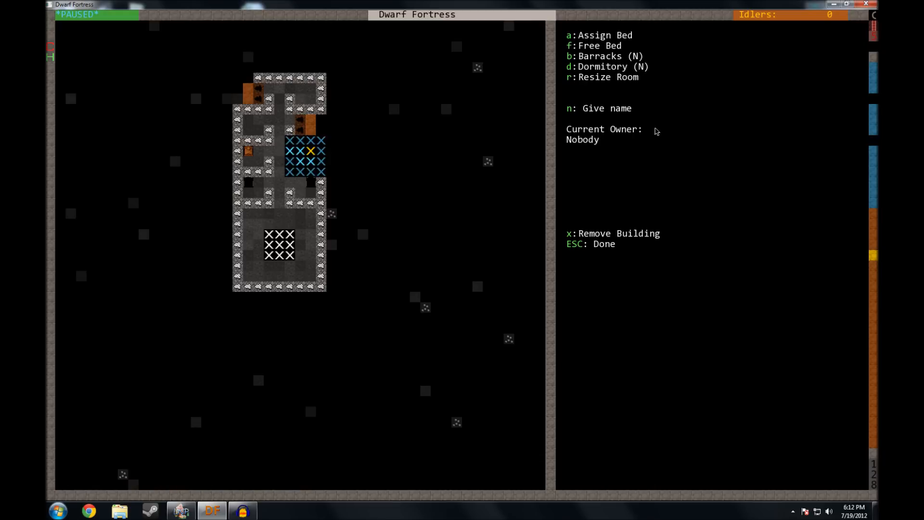
pyautogui.moveTo(605, 153)
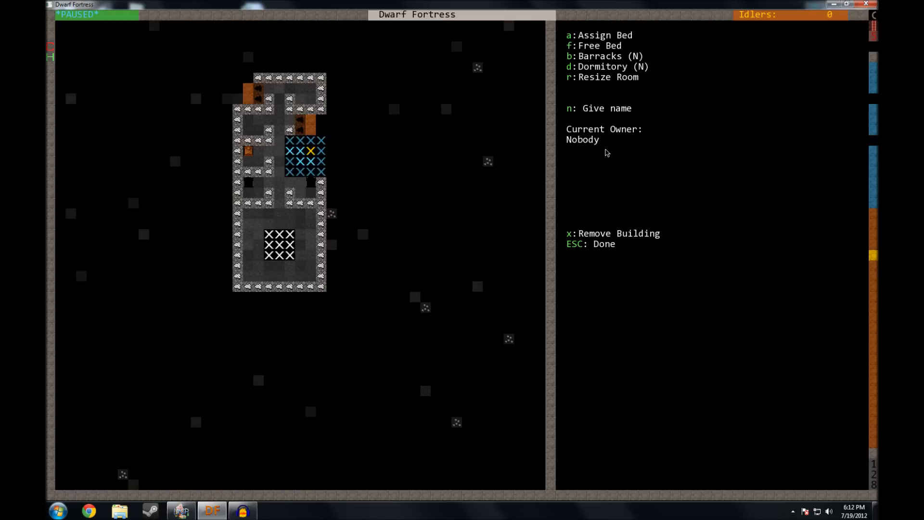
pyautogui.moveTo(647, 143)
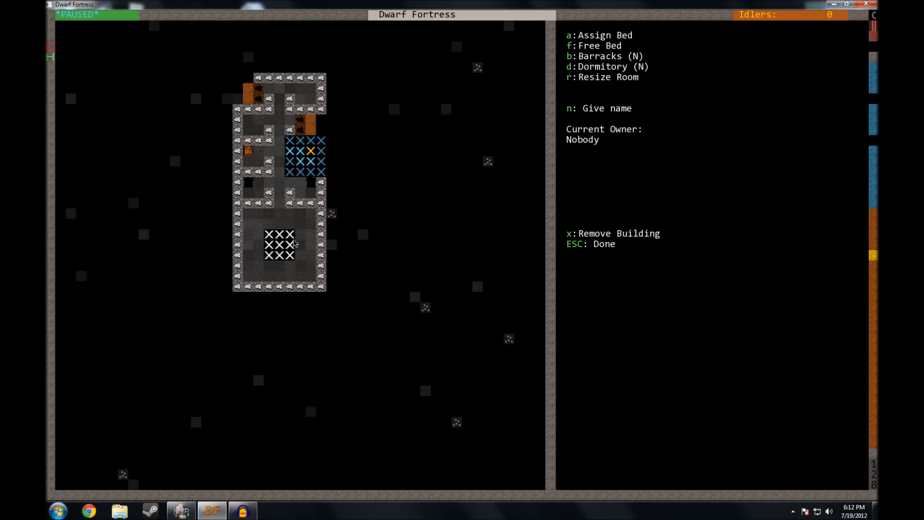
pyautogui.moveTo(318, 227)
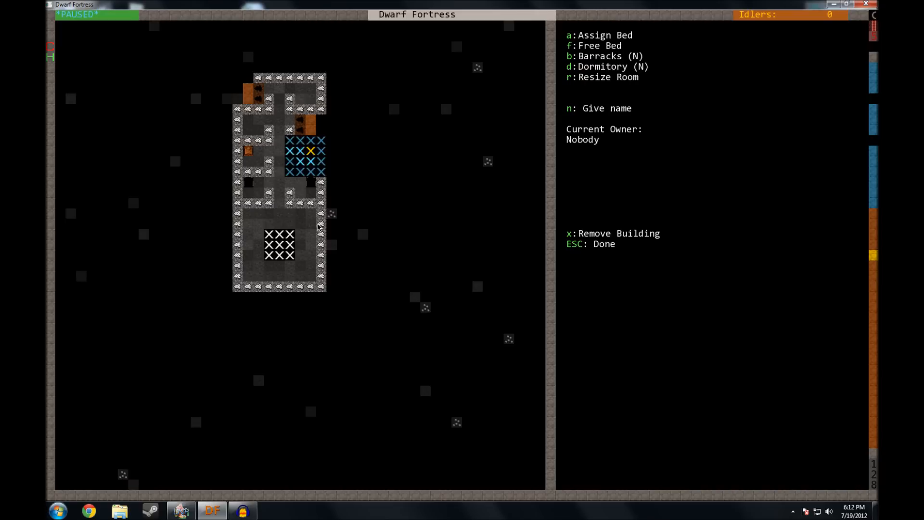
pyautogui.moveTo(323, 237)
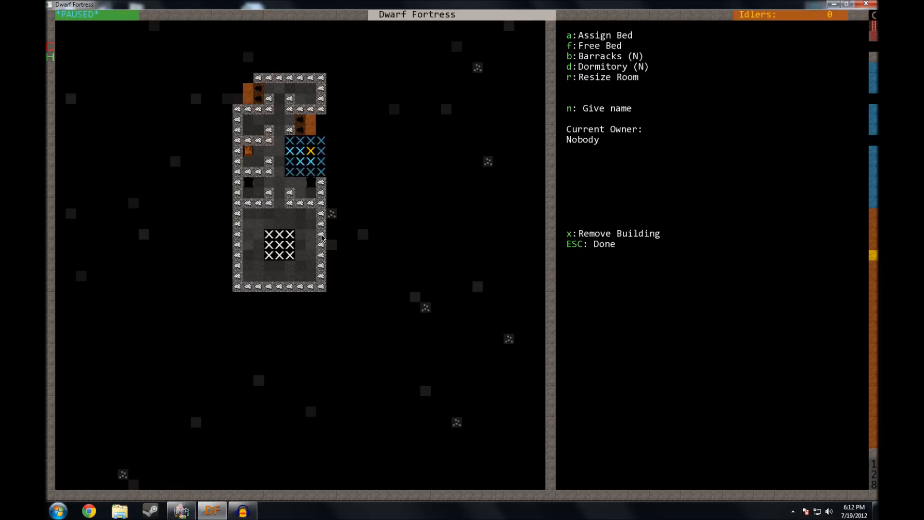
# - Leave the bedroom settings to return toward the dining room excavation level
pyautogui.press('Escape')
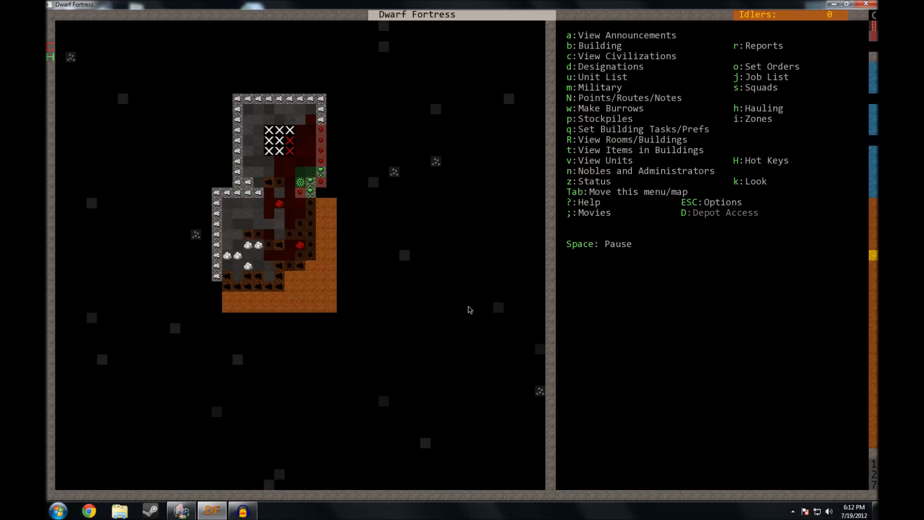
pyautogui.moveTo(332, 200)
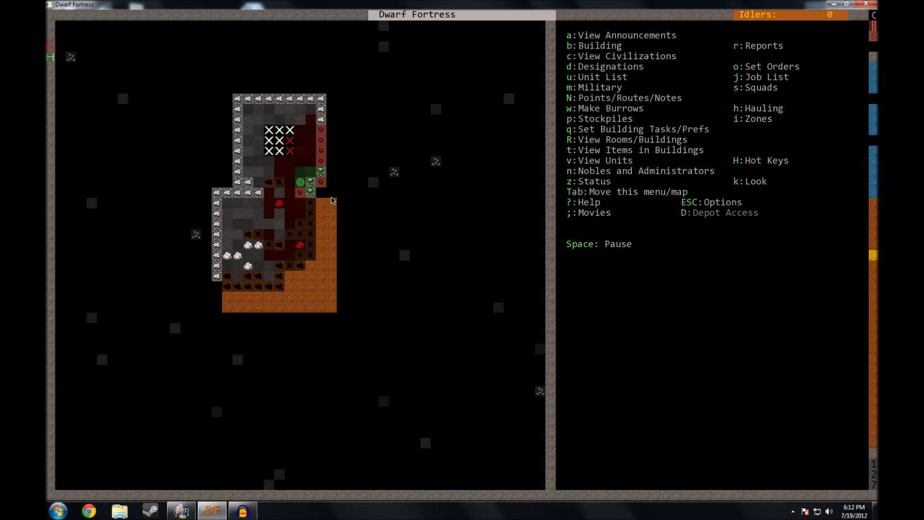
pyautogui.moveTo(305, 215)
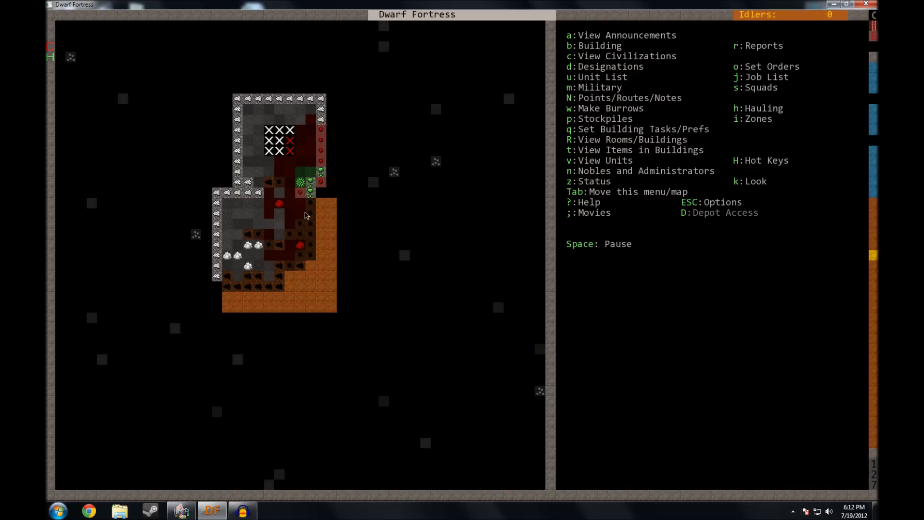